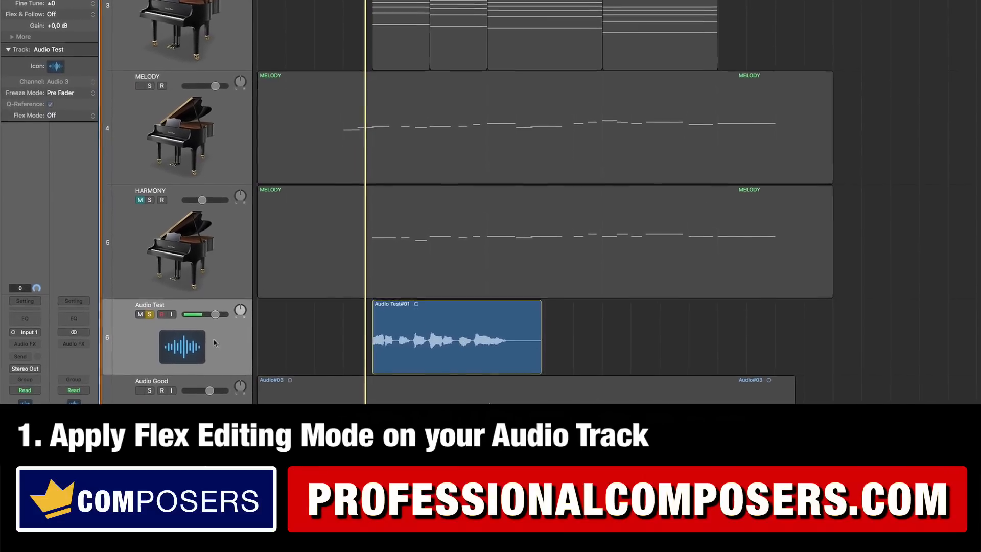
Select the Audio Test#01 vocal region and open it in the Audio Track Editor.
scroll(up, 3)
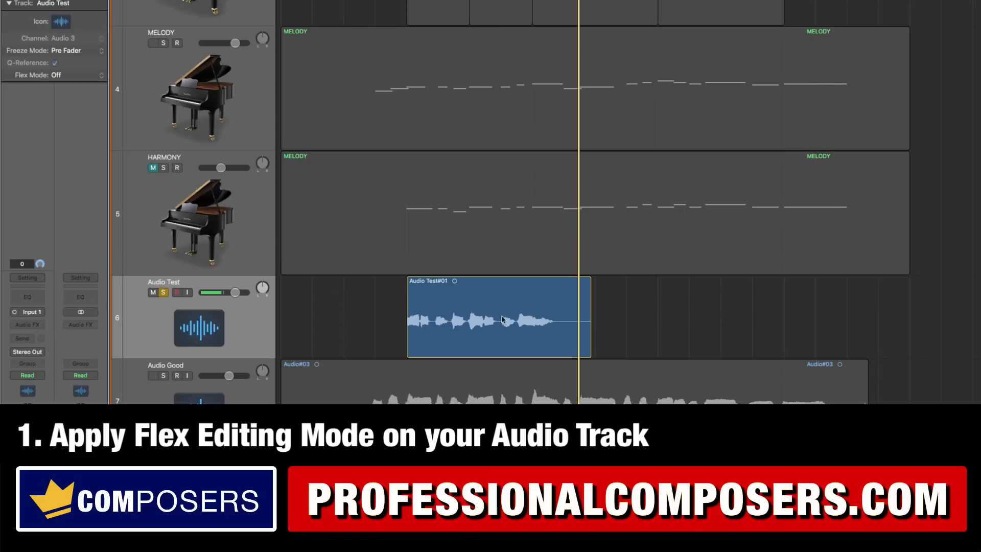
click(494, 281)
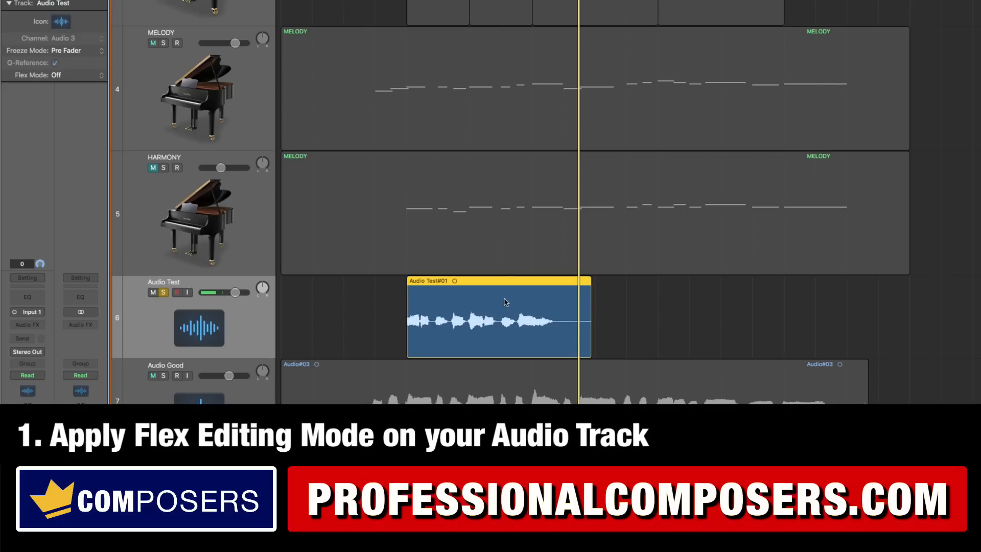
double_click(499, 319)
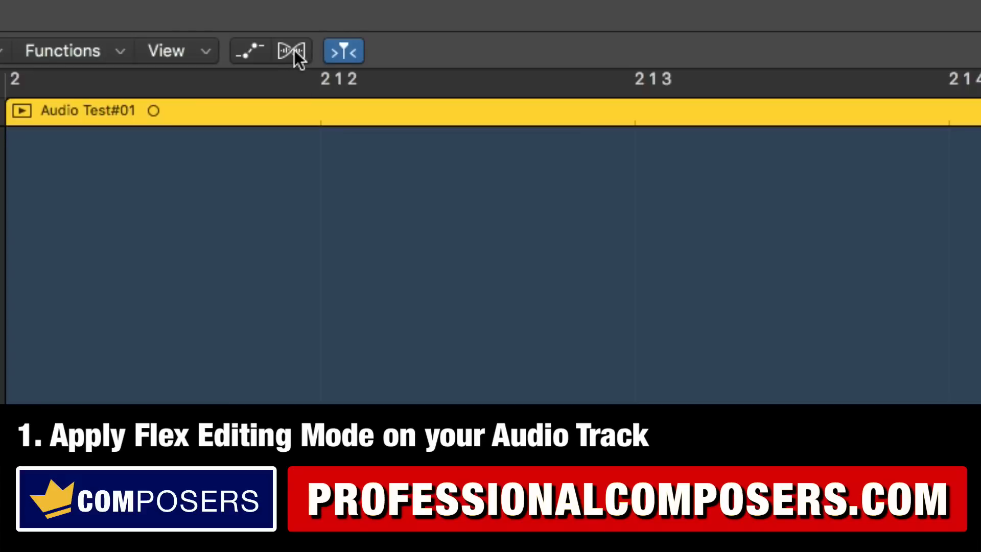
Turn on Flex editing for the Audio Test track and confirm the dialog.
click(291, 50)
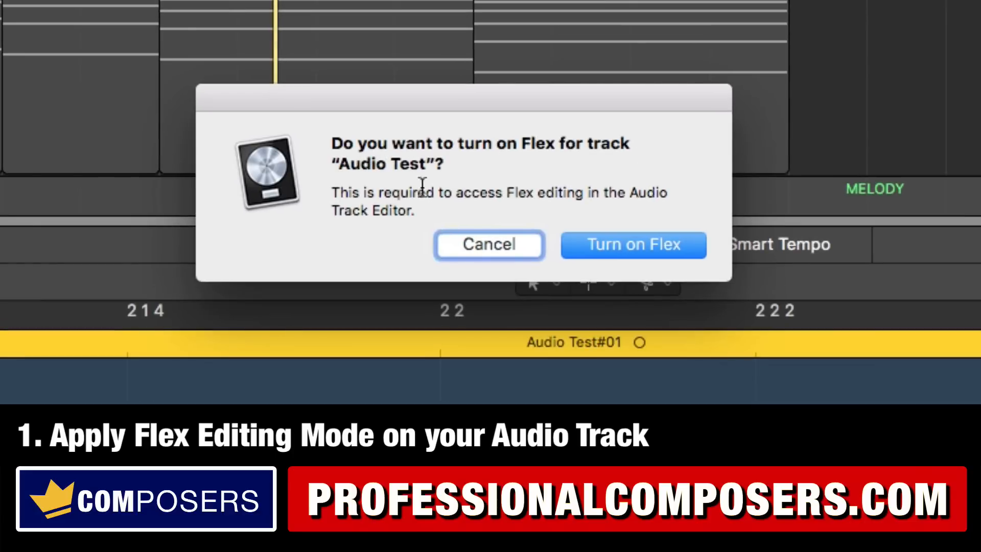
click(632, 244)
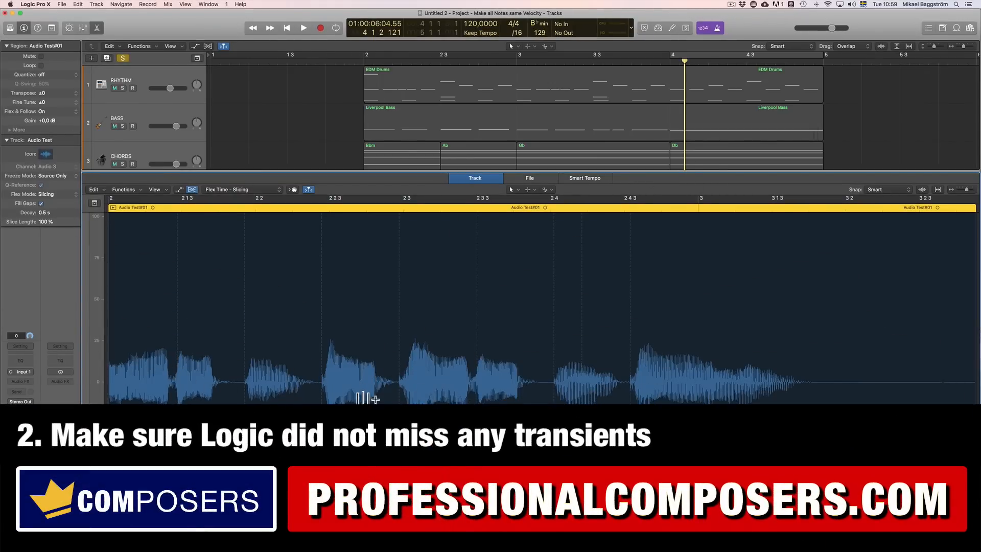
mouse_move(128, 309)
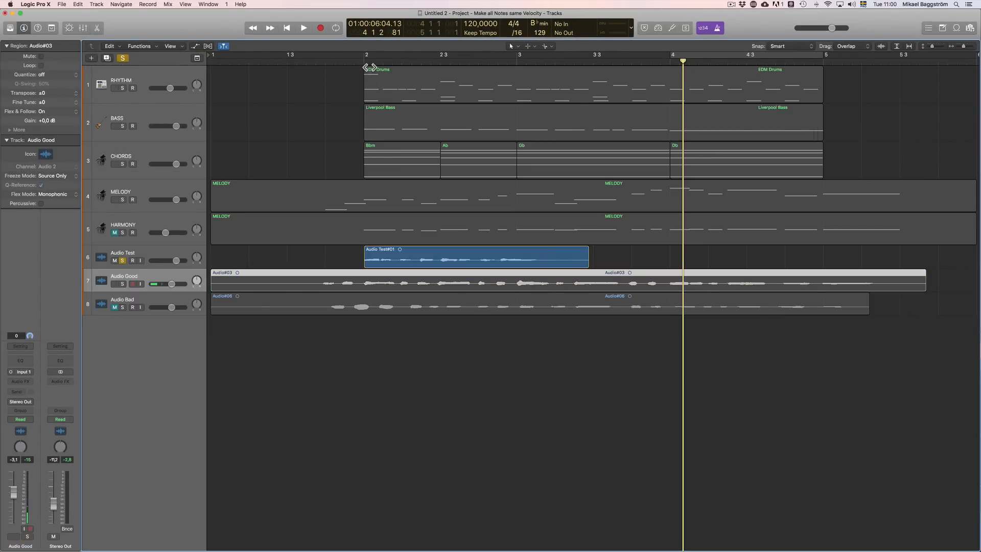
Quantize Audio Test#01 to 1/8 Note in the Region Inspector, then close the editor.
double_click(475, 256)
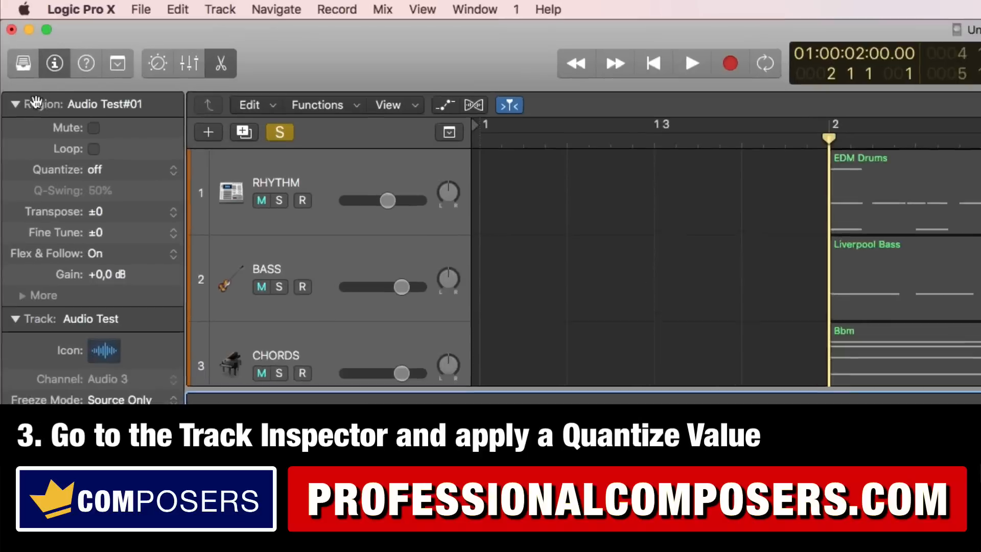
click(95, 170)
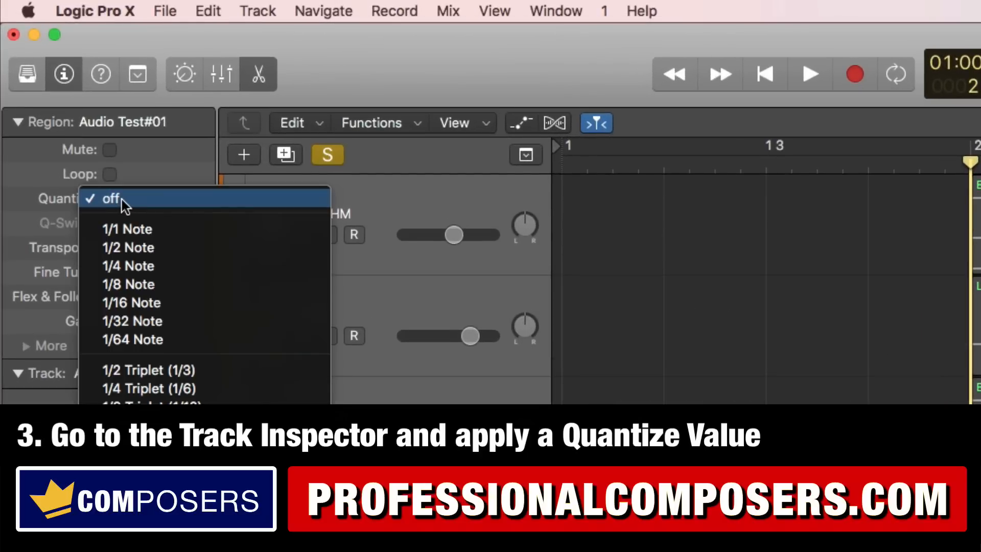
mouse_move(187, 303)
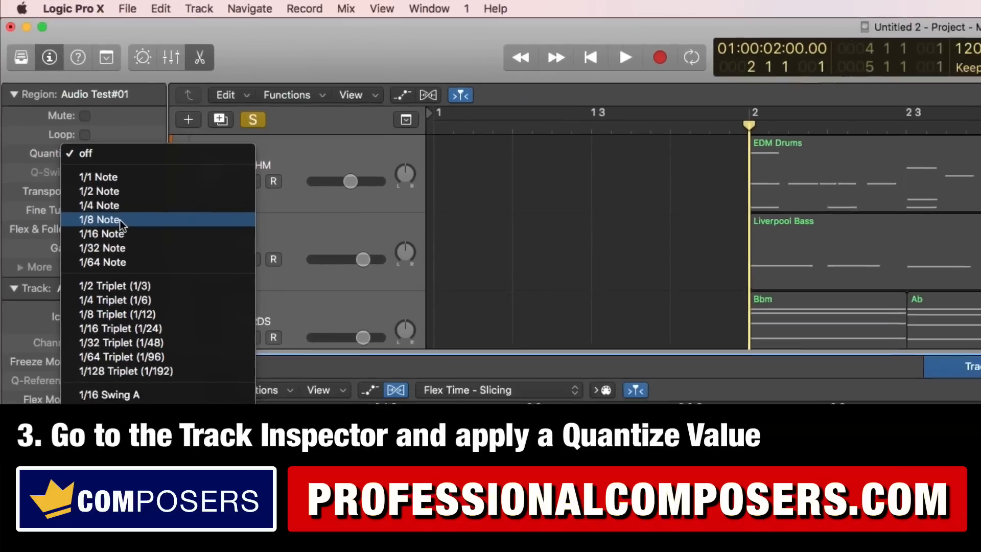
click(100, 219)
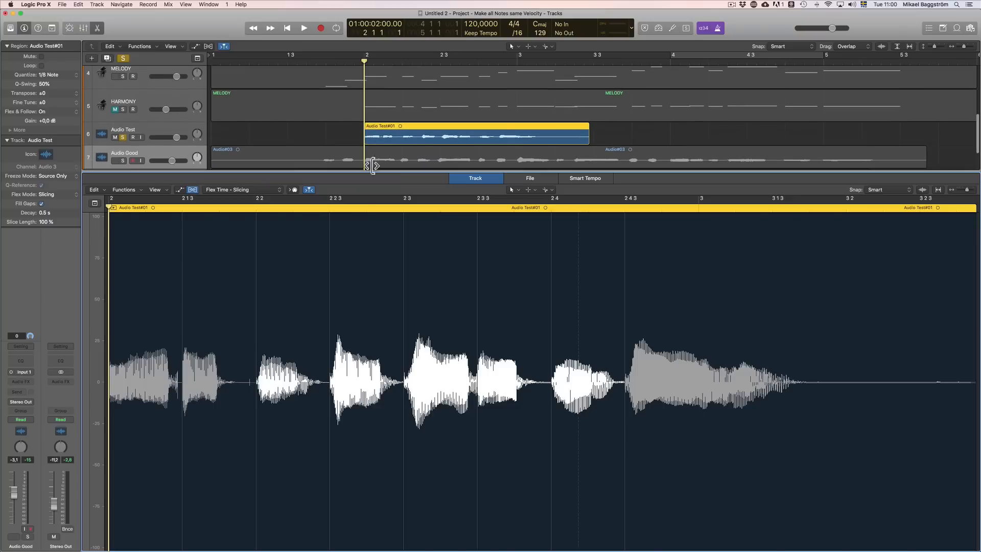
click(124, 156)
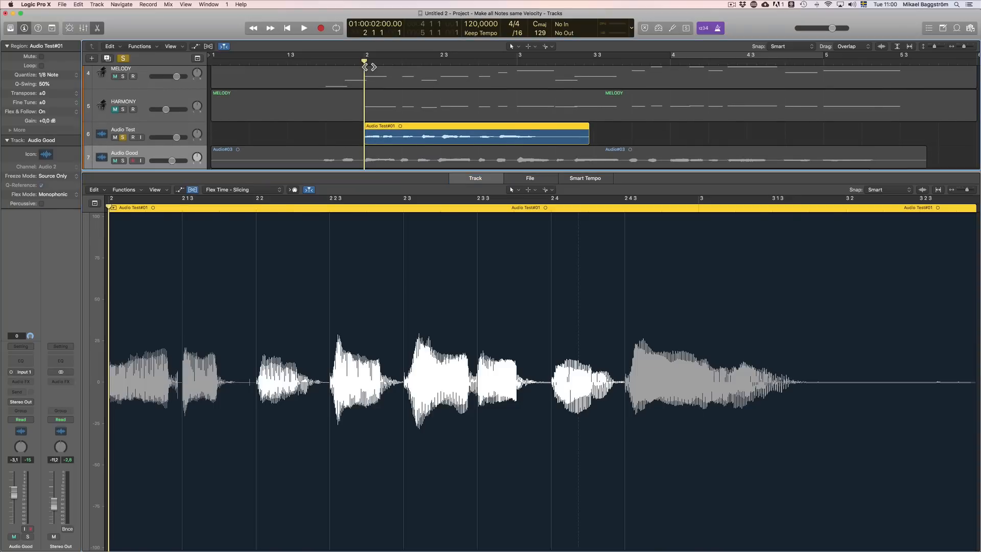
click(304, 27)
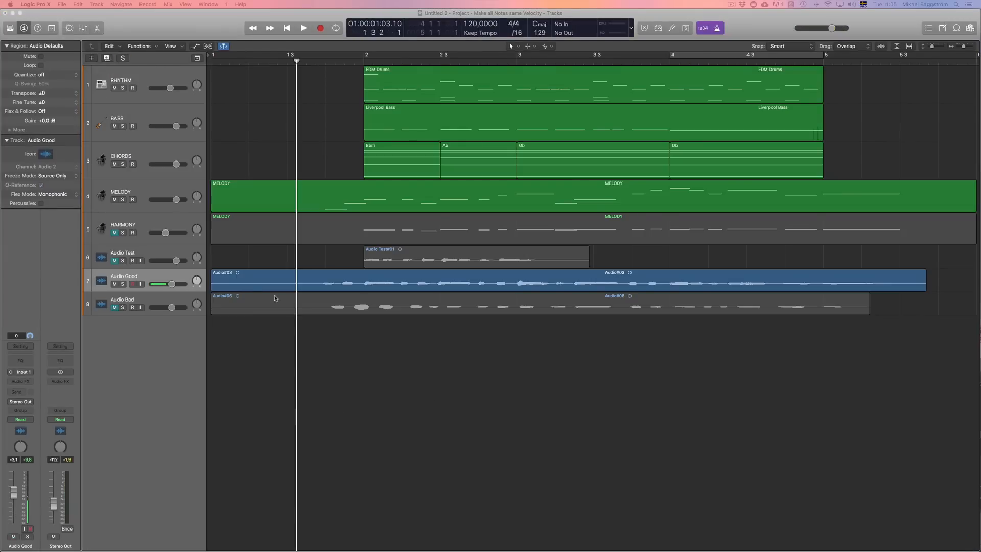
mouse_move(408, 343)
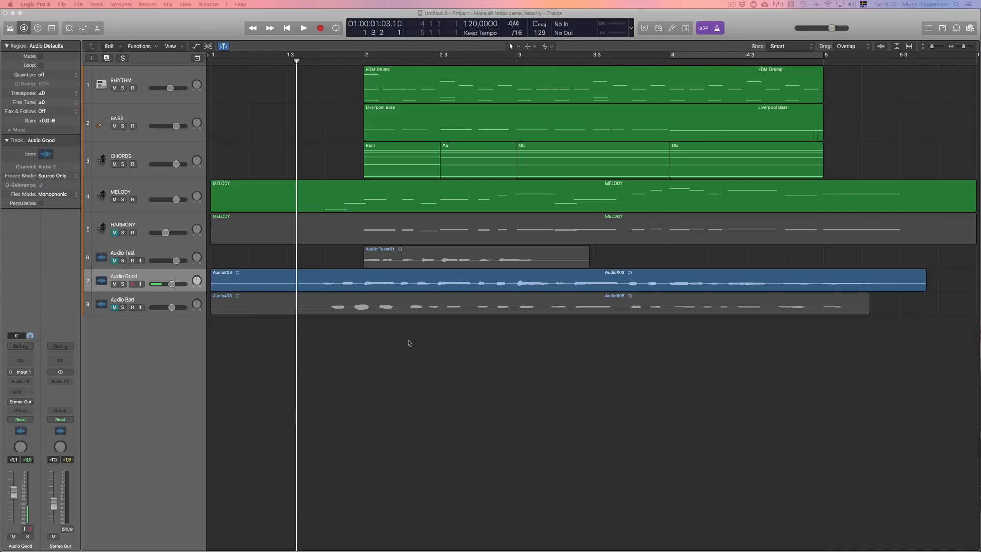
mouse_move(156, 191)
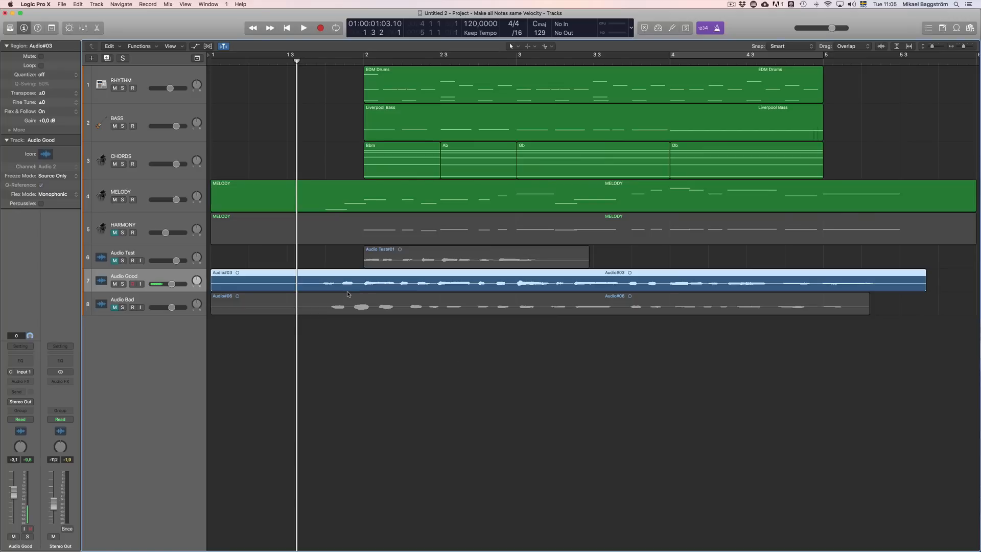
Select the Audio Good region and open Audio#03 in the Audio Track Editor.
click(463, 352)
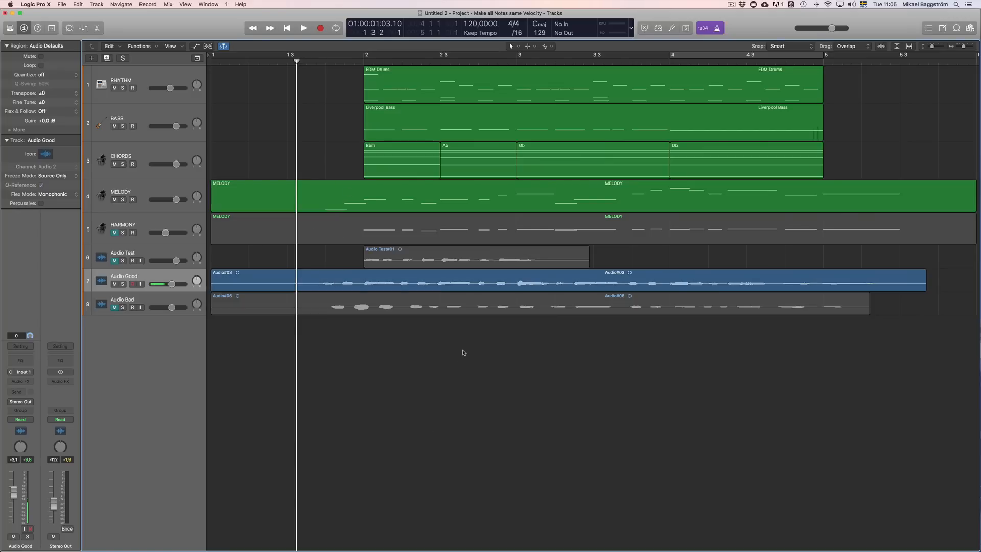
click(304, 28)
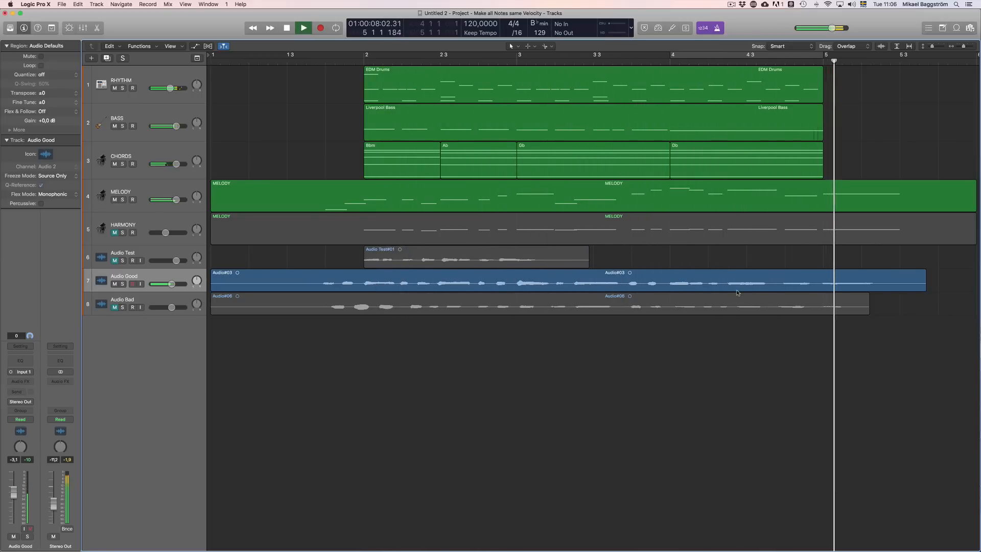
click(304, 27)
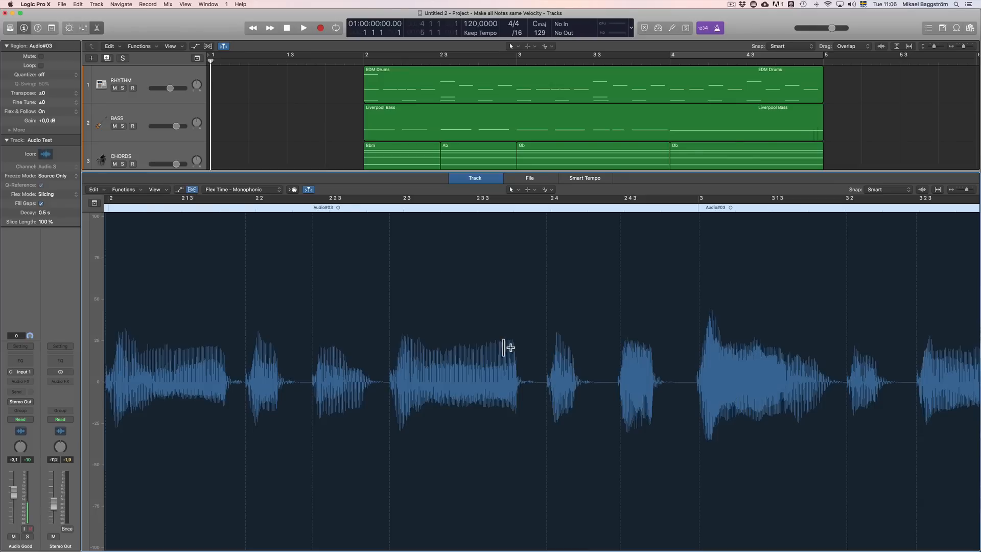
Scroll the editor right to view the Audio Good vocal around bar 4.
scroll(right, 3)
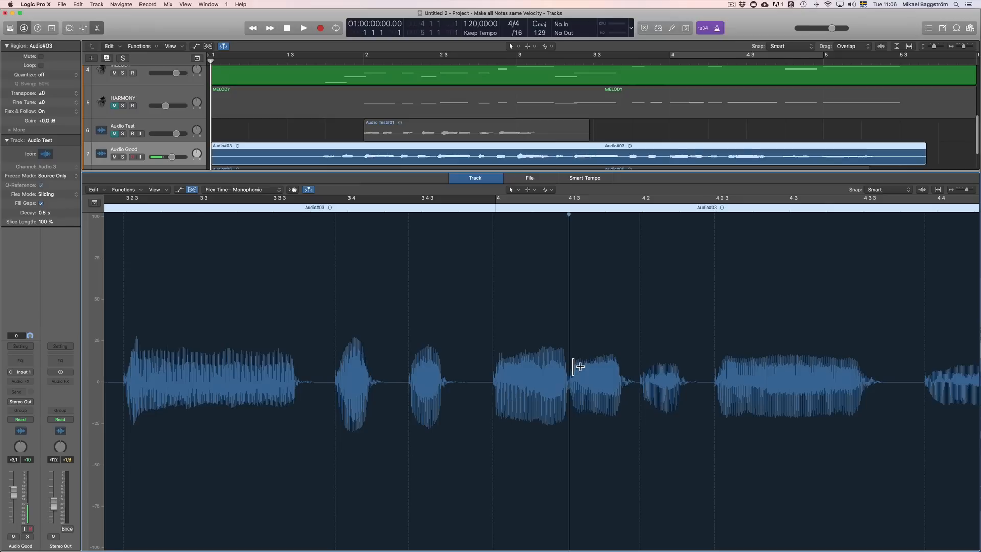
mouse_move(488, 233)
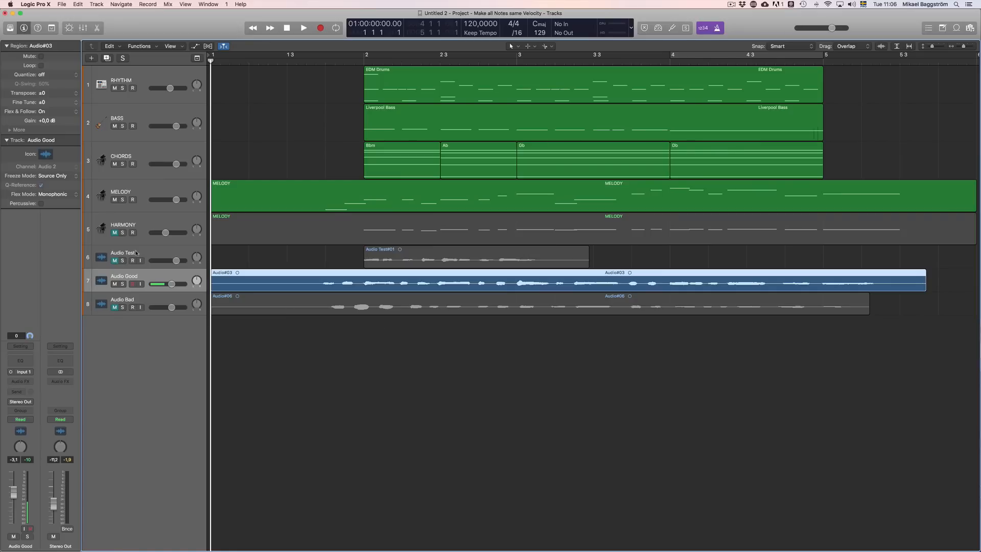
Set Audio Good's Audio#03 Quantize to 1/16 Note and play it back.
click(42, 75)
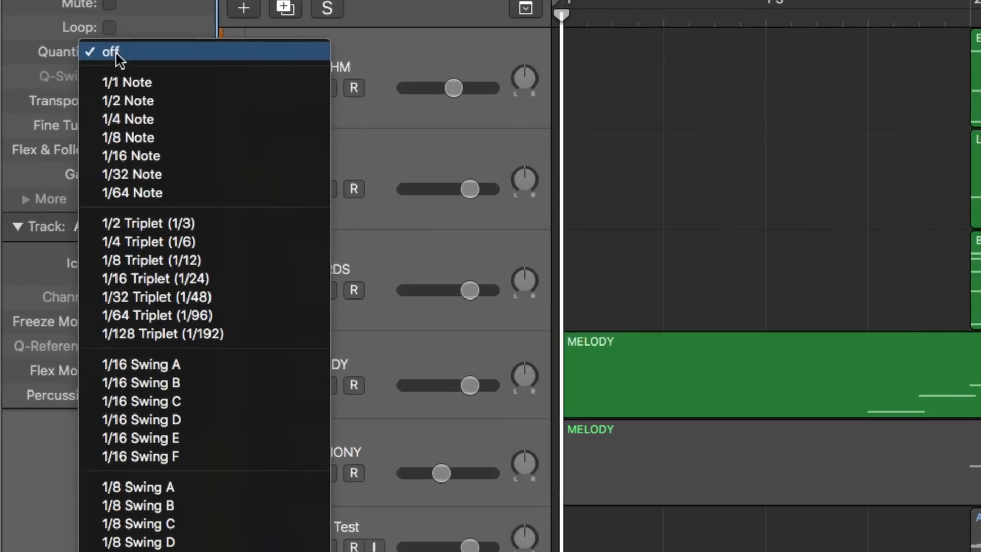
mouse_move(127, 82)
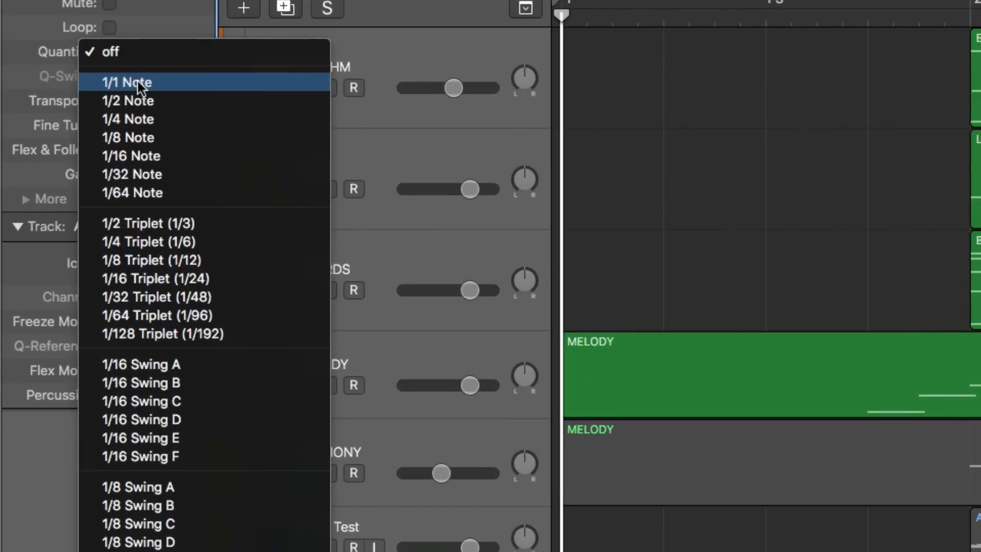
mouse_move(131, 119)
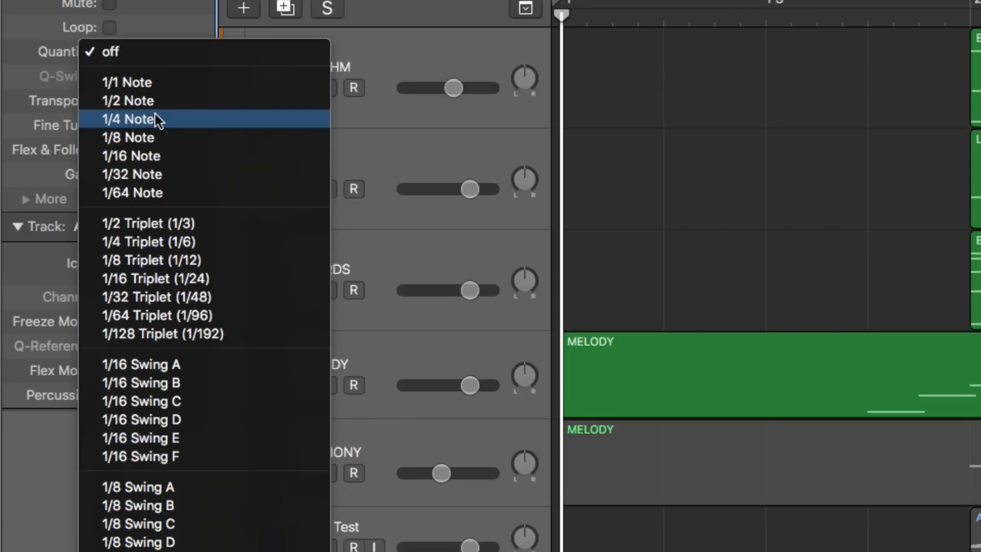
mouse_move(163, 137)
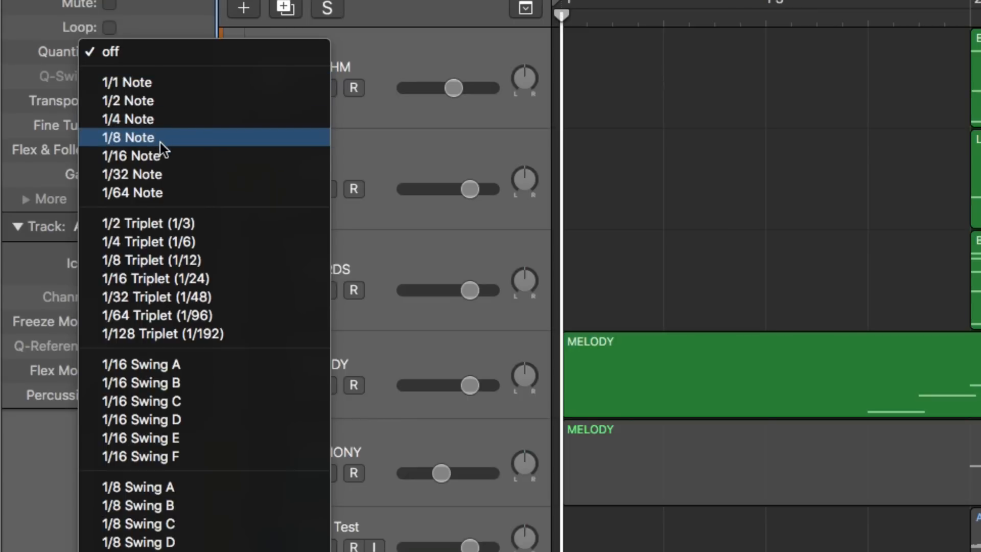
click(134, 156)
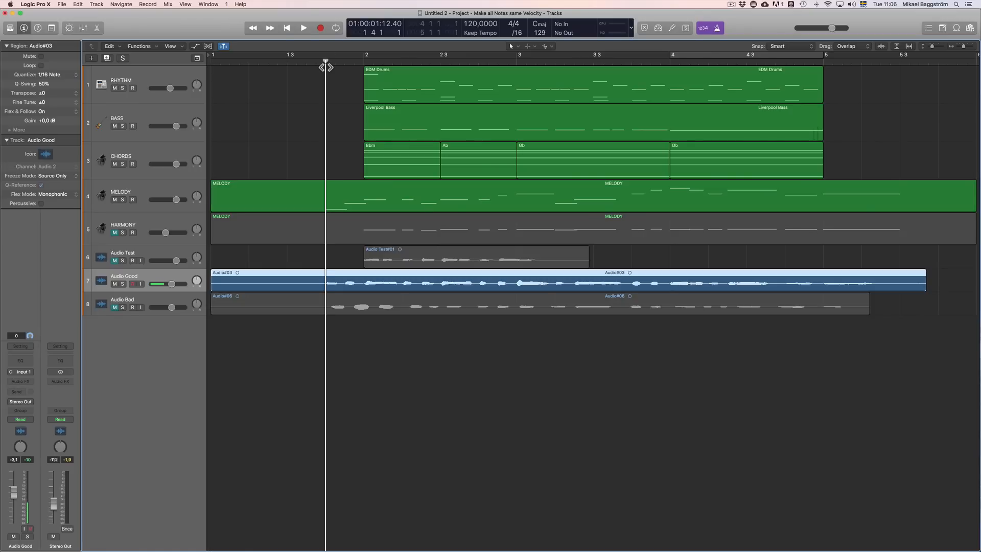
click(304, 28)
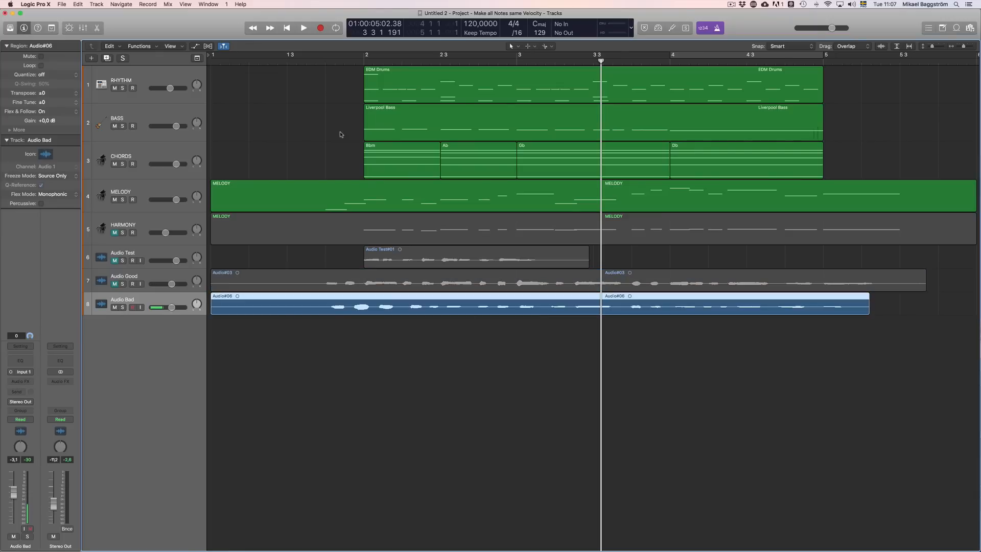
click(325, 60)
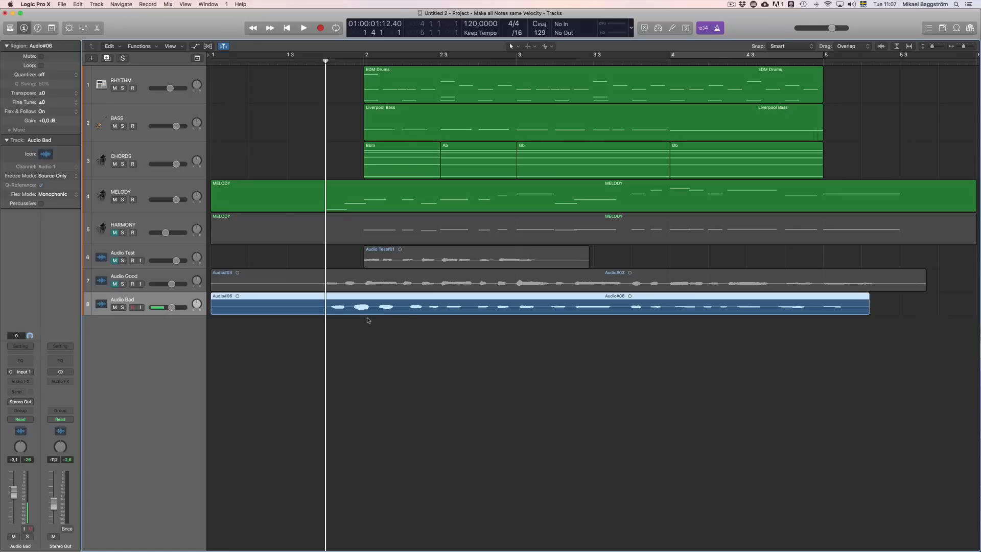
mouse_move(404, 311)
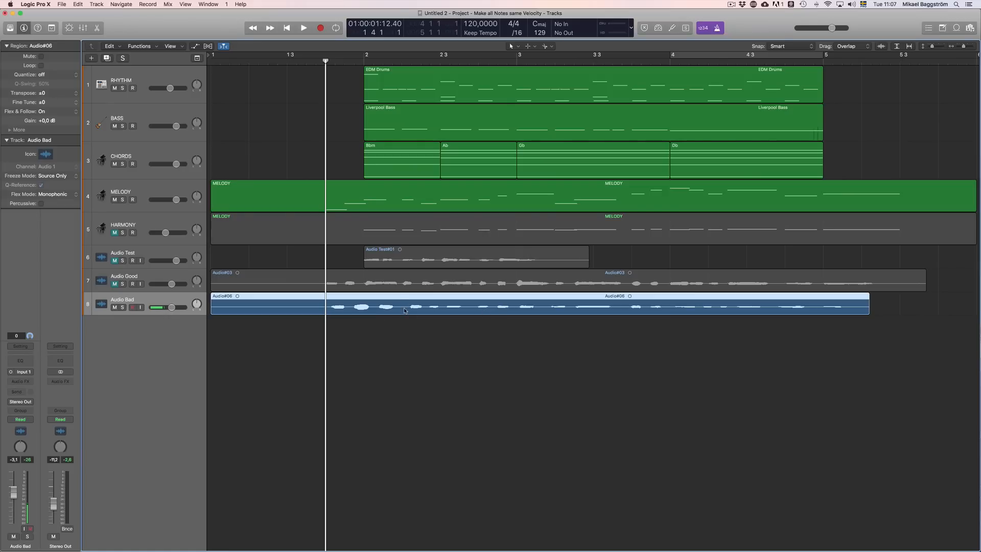
click(303, 28)
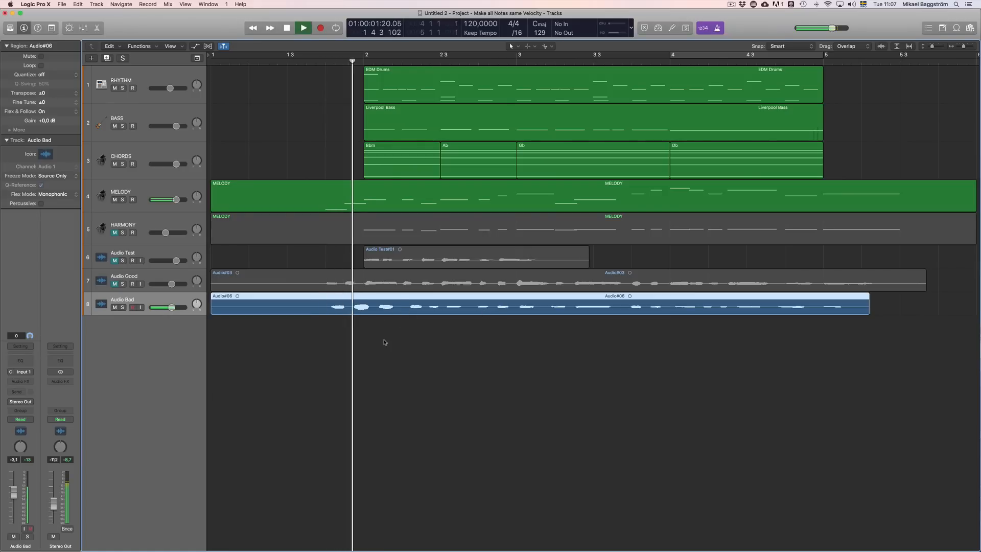
click(304, 27)
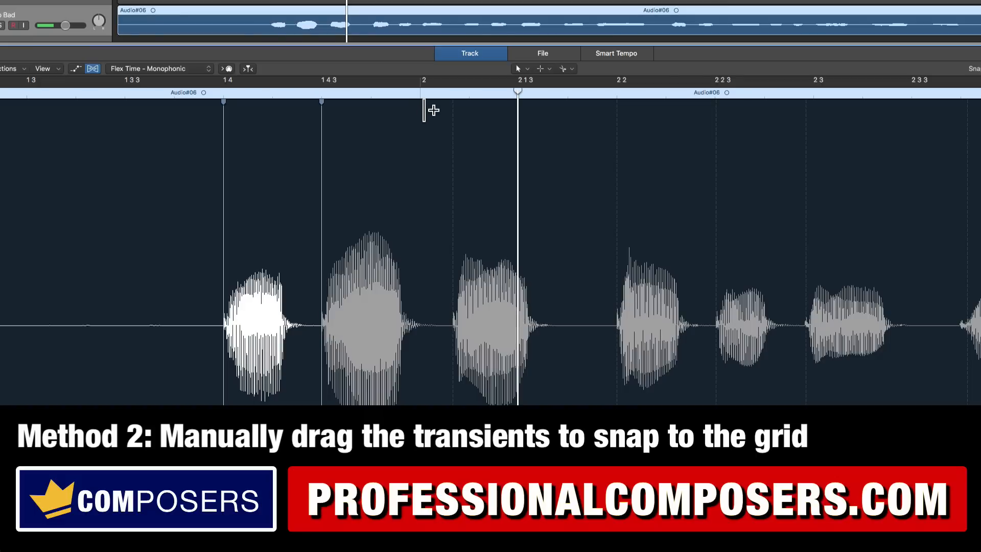
mouse_move(462, 331)
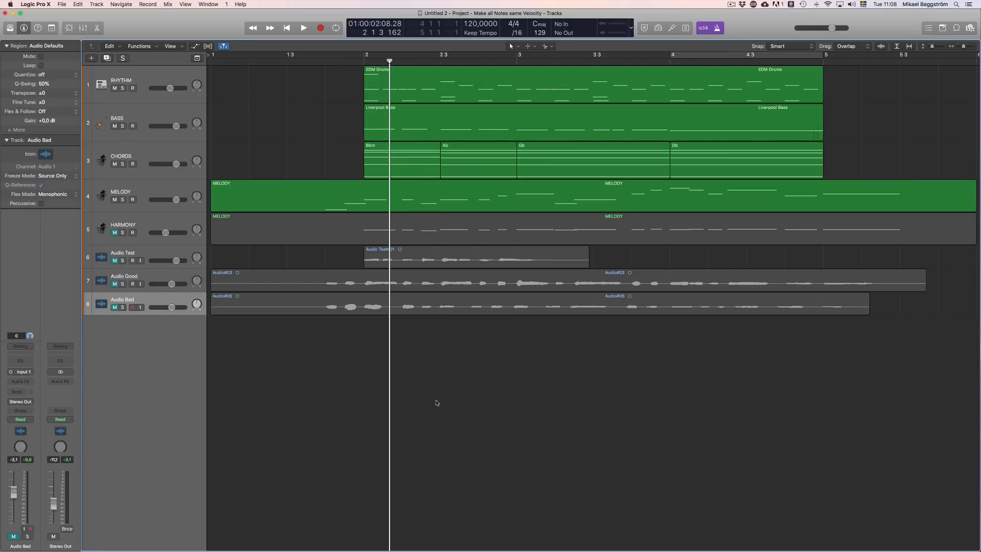
Reopen Audio Test#01 in the editor and set Flex mode to Flex Time Automatic (Slicing).
double_click(476, 257)
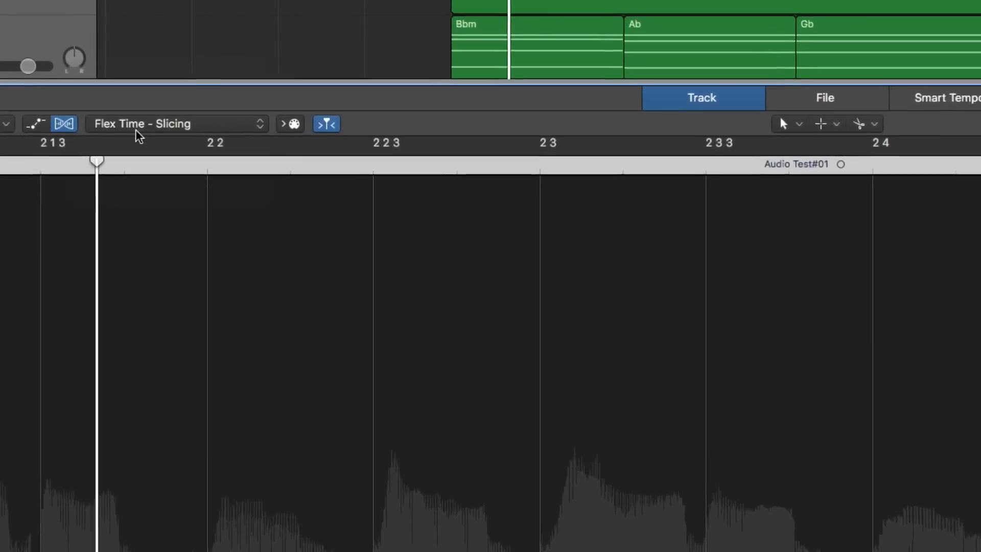
click(175, 123)
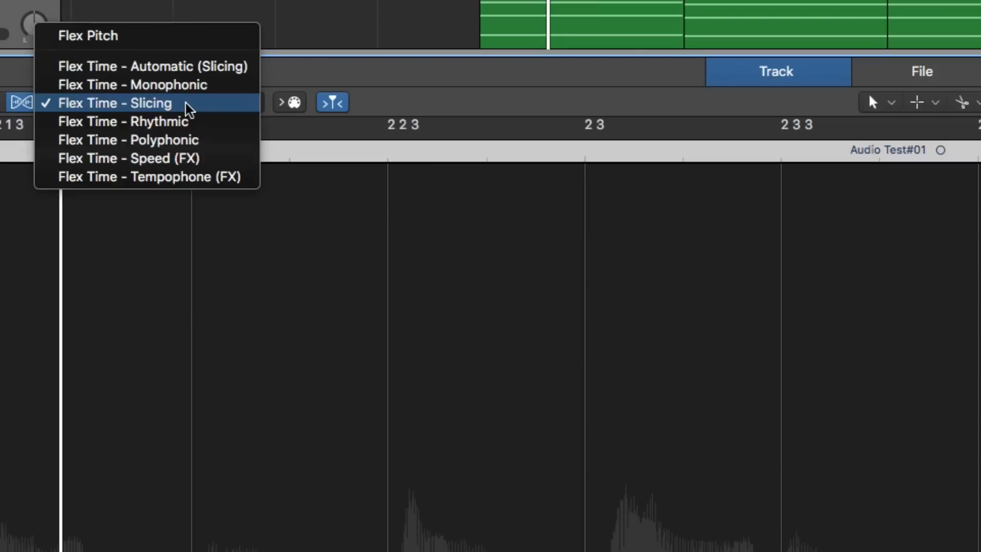
click(115, 102)
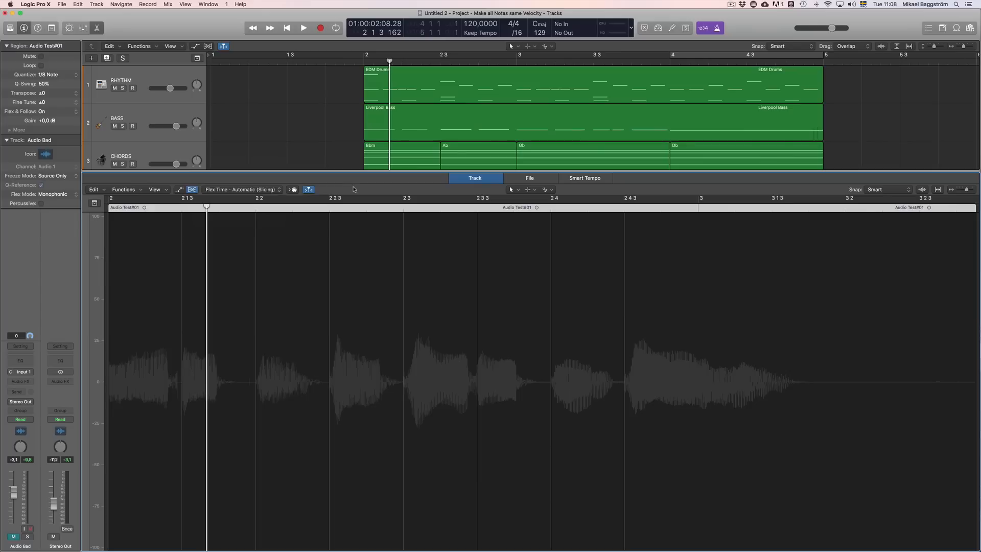
mouse_move(480, 390)
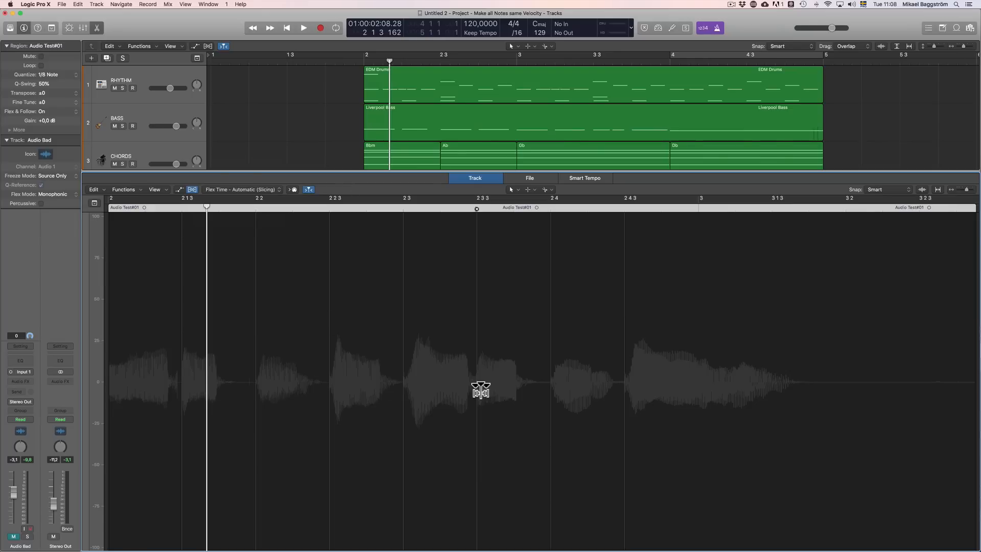
mouse_move(536, 359)
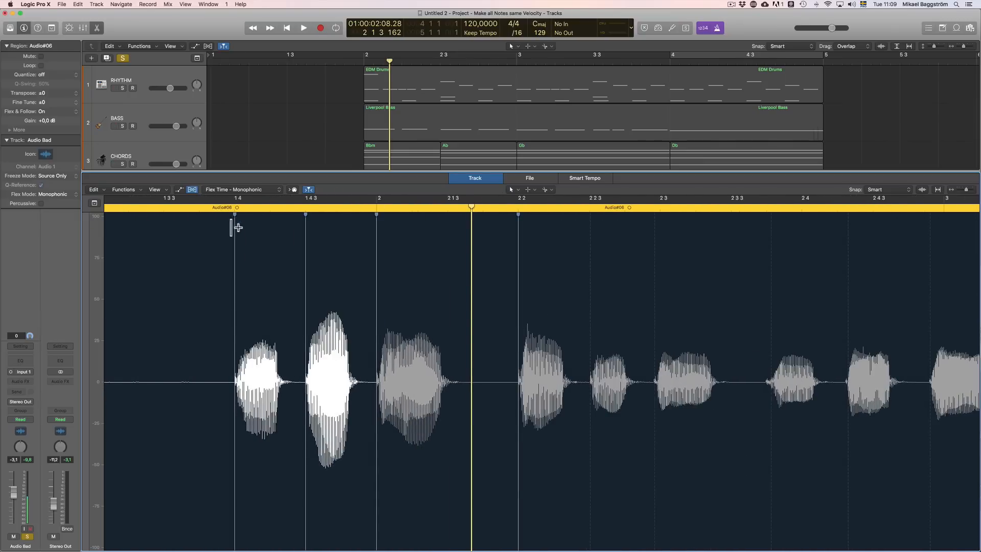
mouse_move(470, 226)
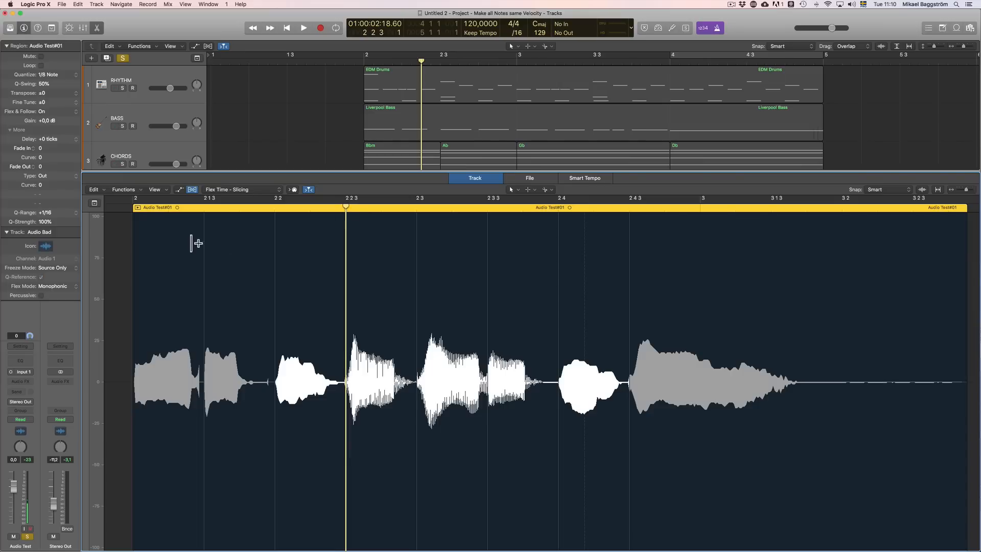
Adjust Audio Test#01's Q-Strength from its 100% setting.
click(115, 87)
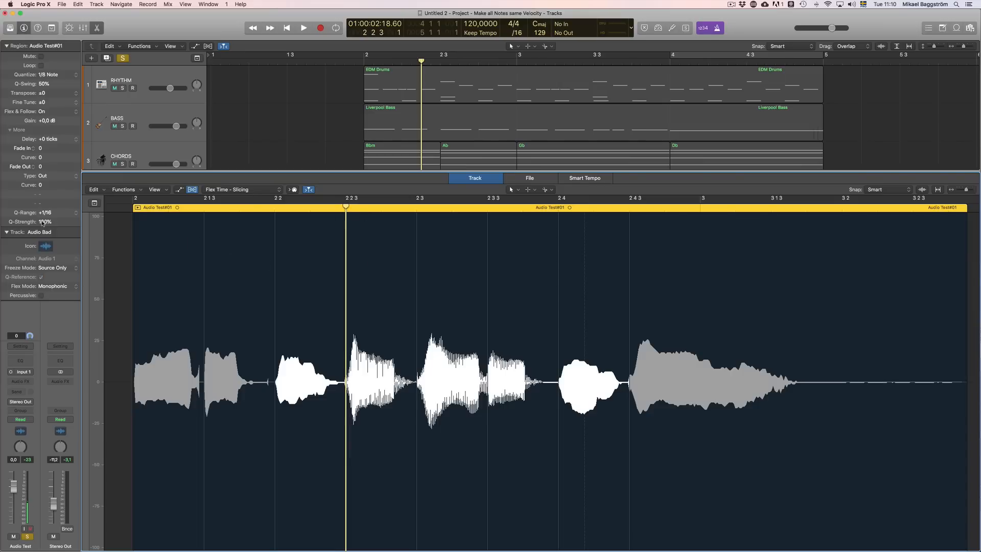